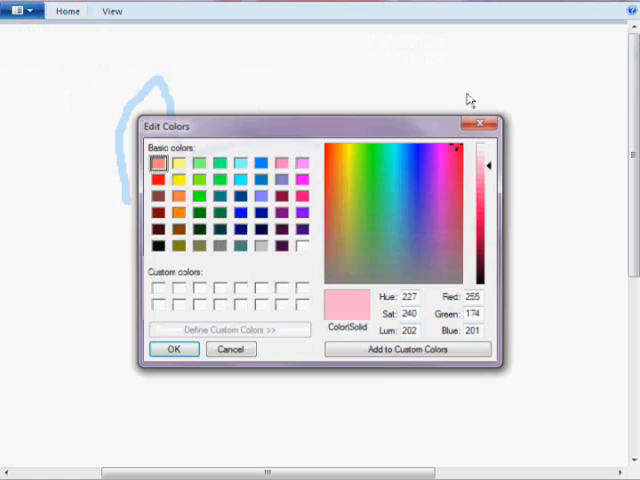
Step: Confirm the custom pink in Edit Colors and paint the inner ear and a bow
{"action": "left_click", "coordinate": [174, 349]}
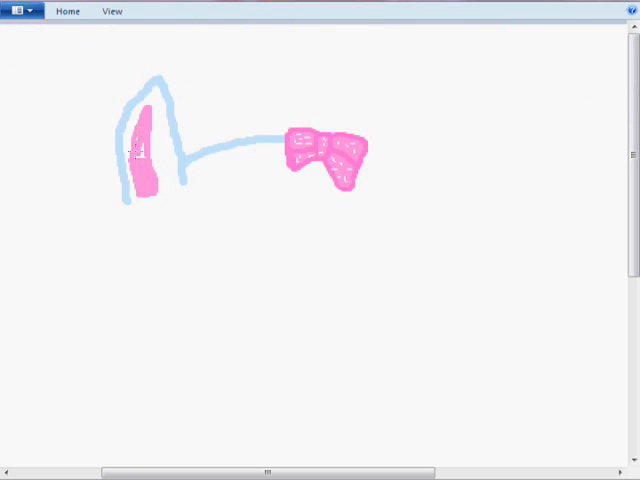
Step: Brush the fluffy blue face outline, second pink ear, black eyes and nose, and pink tongue
{"action": "left_click", "coordinate": [68, 11]}
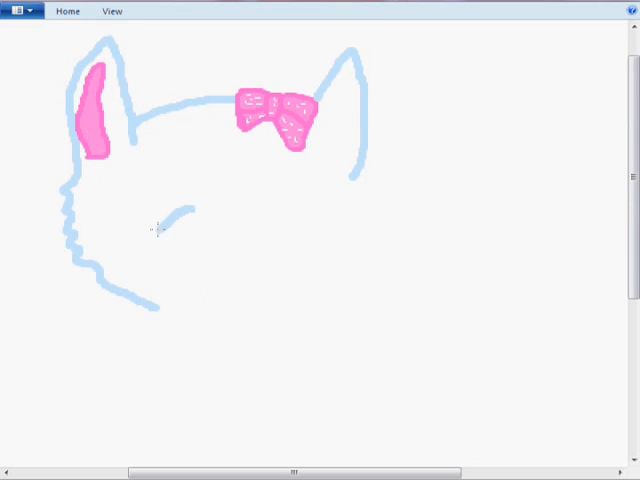
{"action": "left_click", "coordinate": [67, 11]}
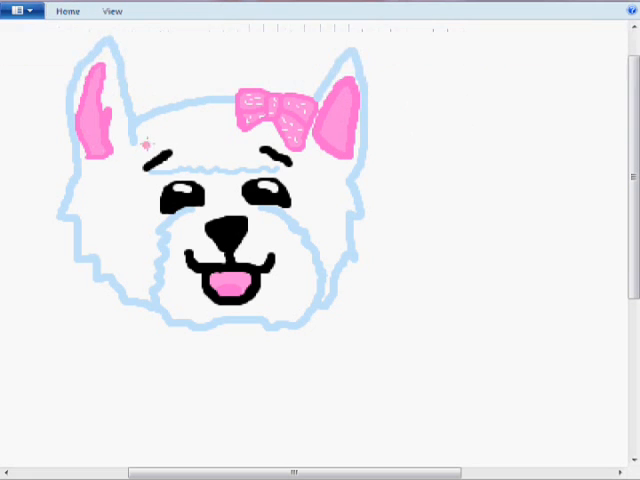
Step: Brush a pale blue band around the eyes and fill the pink ears more fully
{"action": "left_click", "coordinate": [68, 11]}
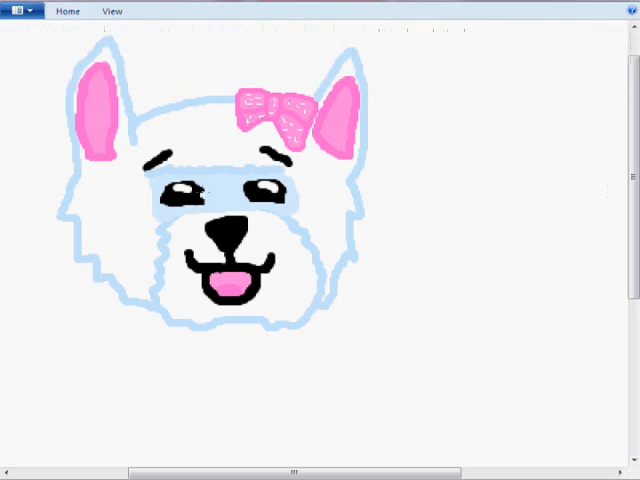
Step: Brush the blue body and paws, a grey bone, and a pink bow on the bone
{"action": "scroll", "scroll_direction": "down", "scroll_amount": 3}
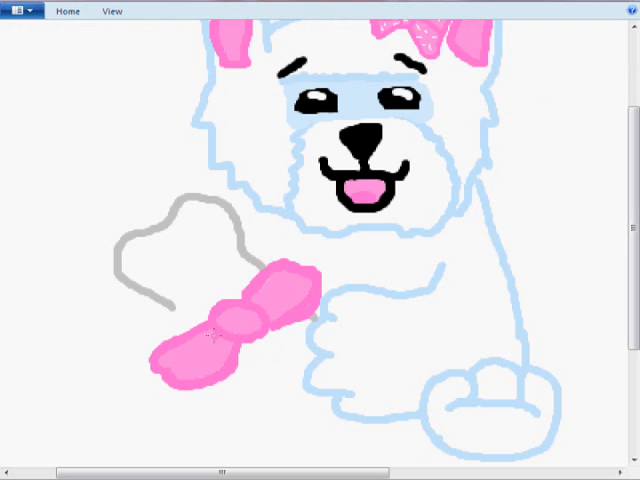
{"action": "left_click", "coordinate": [68, 11]}
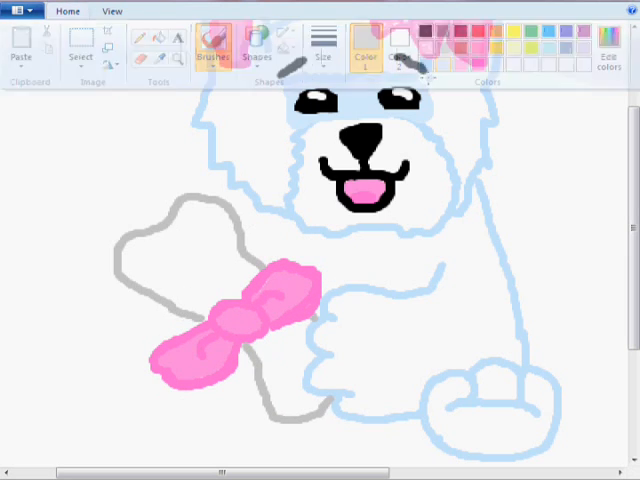